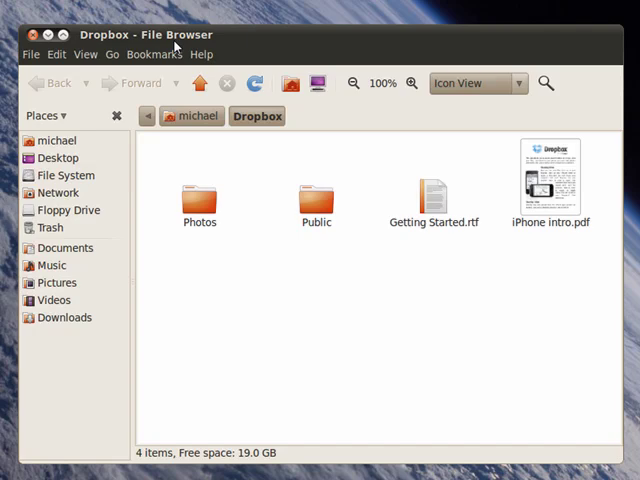
{"action": "mouse_move", "coordinate": [175, 47]}
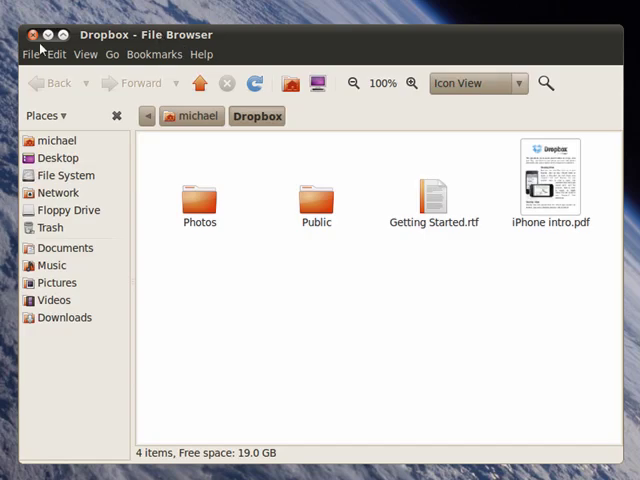
{"action": "mouse_move", "coordinate": [275, 177]}
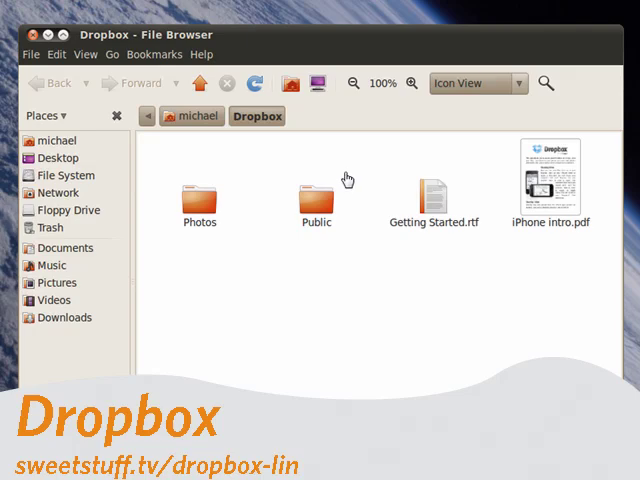
{"action": "mouse_move", "coordinate": [379, 178]}
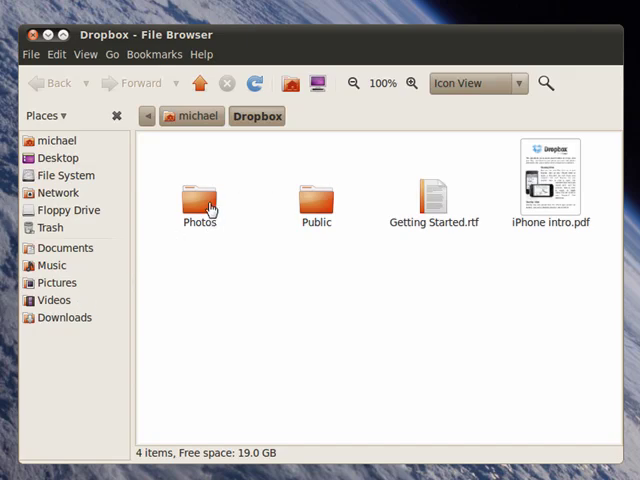
{"action": "mouse_move", "coordinate": [305, 208]}
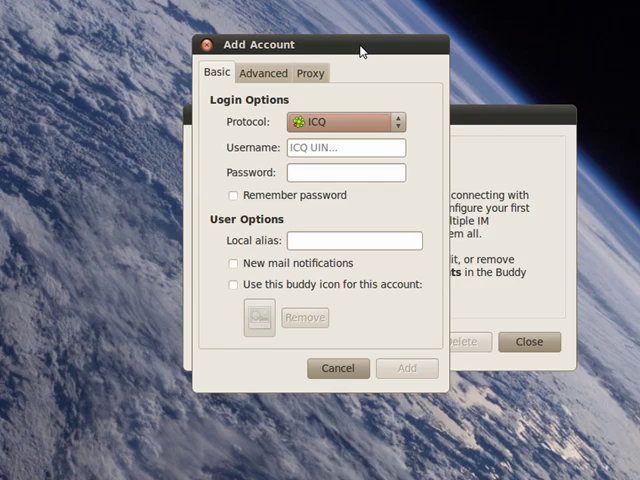
{"action": "mouse_move", "coordinate": [385, 52]}
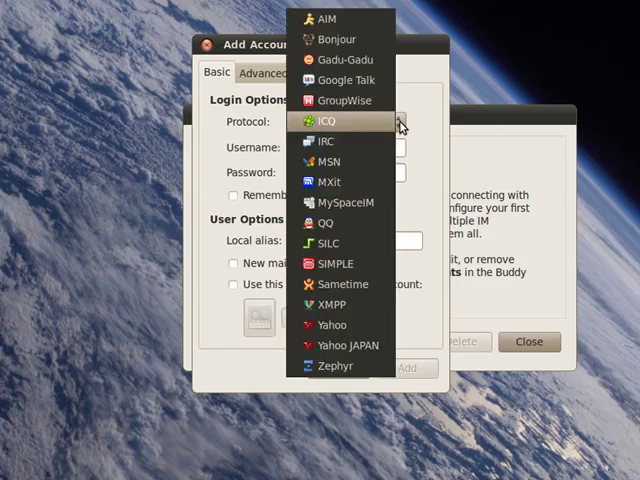
{"action": "mouse_move", "coordinate": [345, 181]}
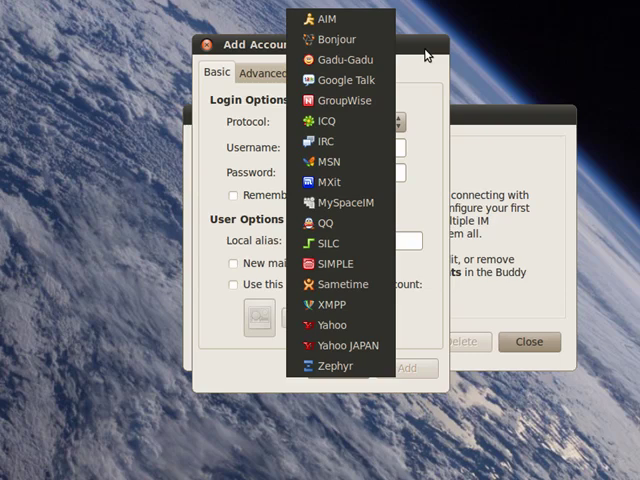
Show GIMP's Toolbox window beside the Untitled 32x32 icon image
{"action": "left_click", "coordinate": [324, 120]}
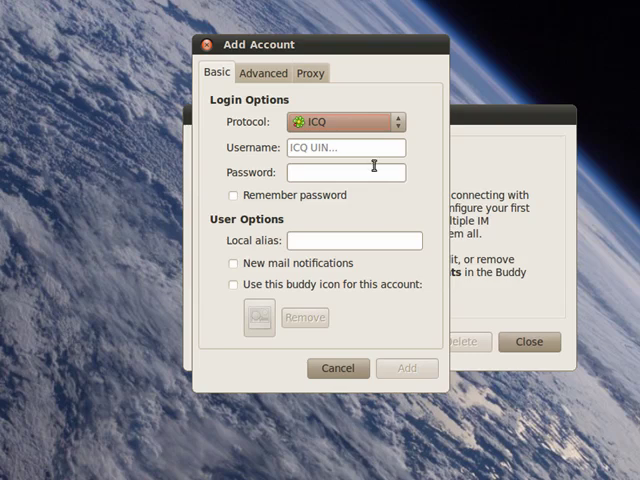
{"action": "mouse_move", "coordinate": [425, 66]}
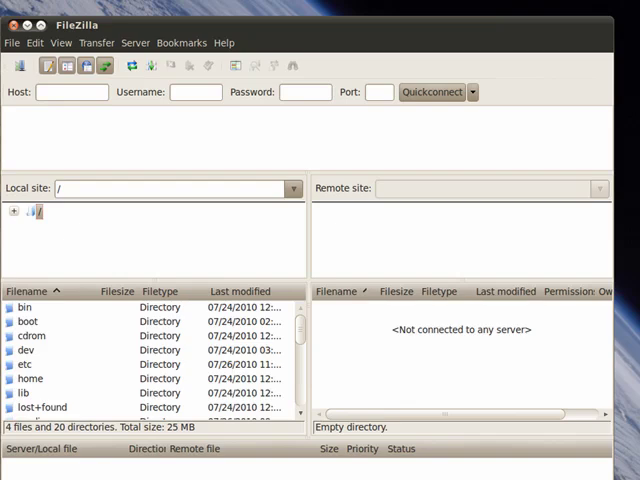
{"action": "mouse_move", "coordinate": [30, 139]}
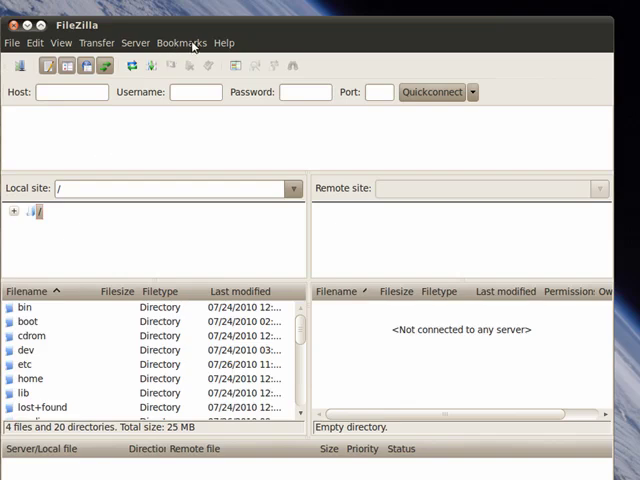
{"action": "mouse_move", "coordinate": [15, 25]}
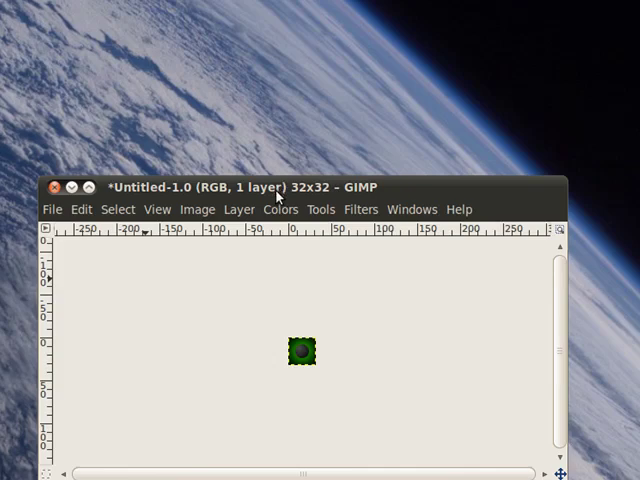
{"action": "mouse_move", "coordinate": [278, 192]}
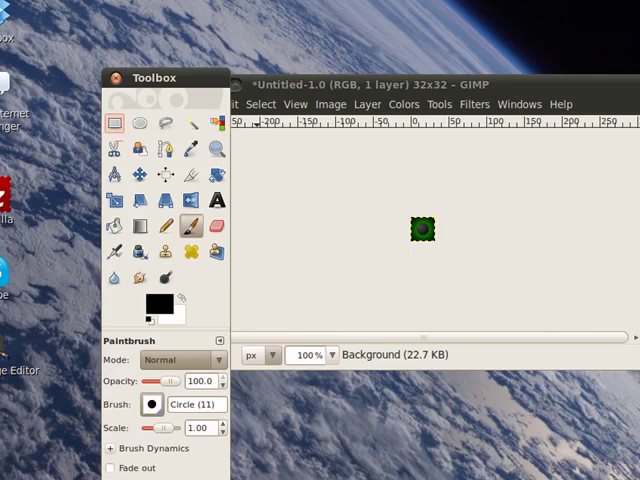
{"action": "mouse_move", "coordinate": [183, 297]}
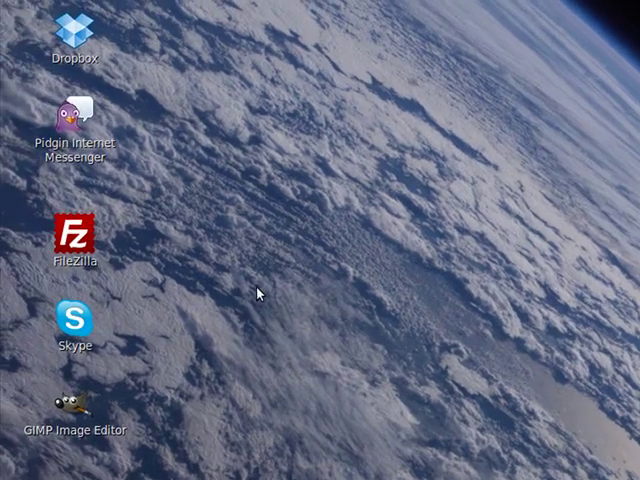
{"action": "mouse_move", "coordinate": [293, 307]}
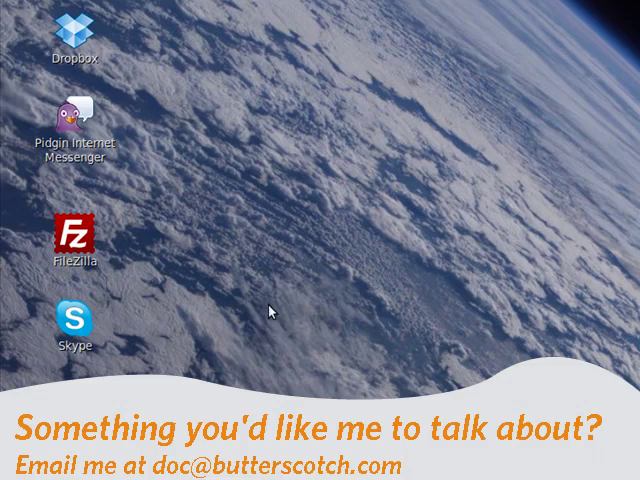
{"action": "mouse_move", "coordinate": [285, 280]}
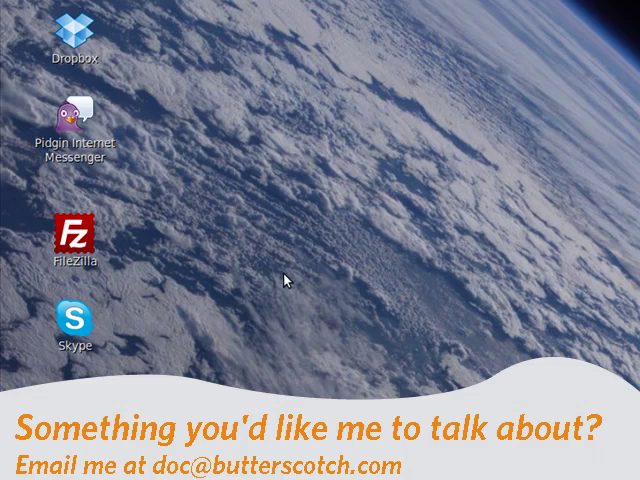